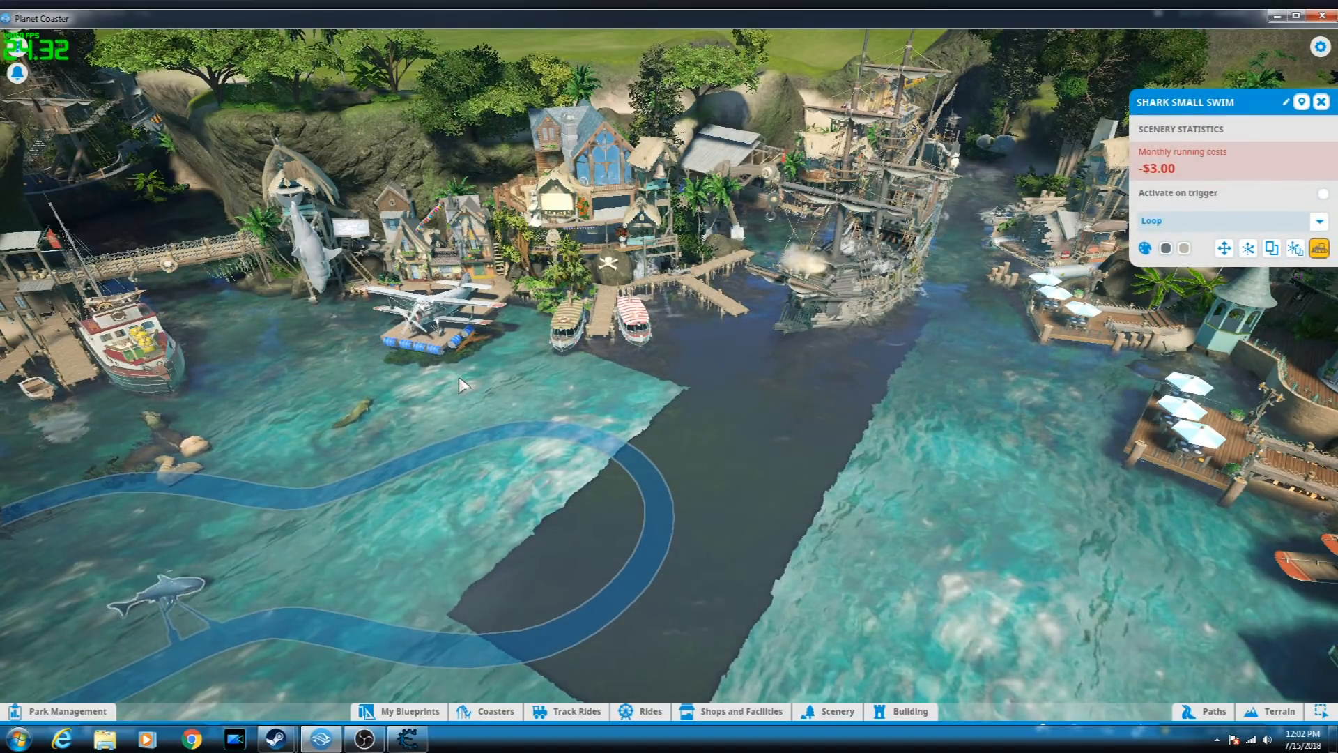
mouse_move(468, 650)
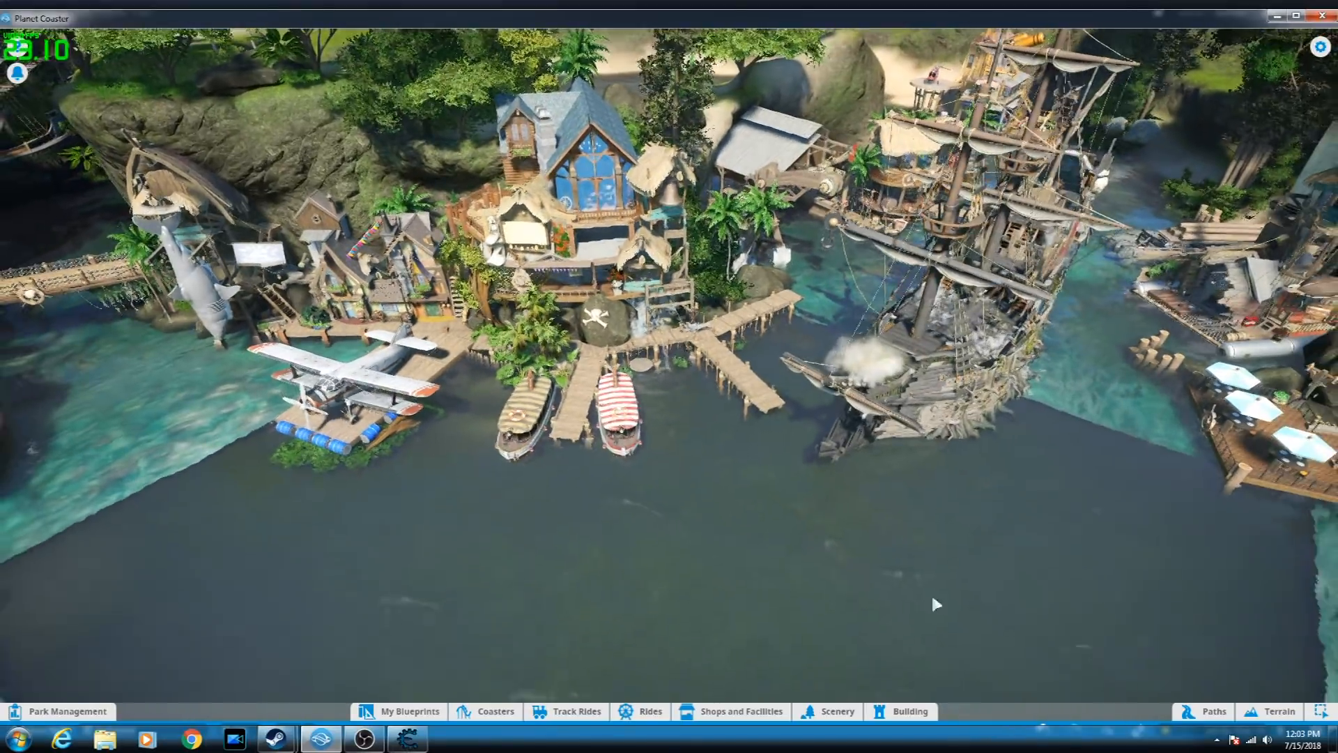
Step: Show the terrain paint textures palette for painting the harbor floor
click(1281, 711)
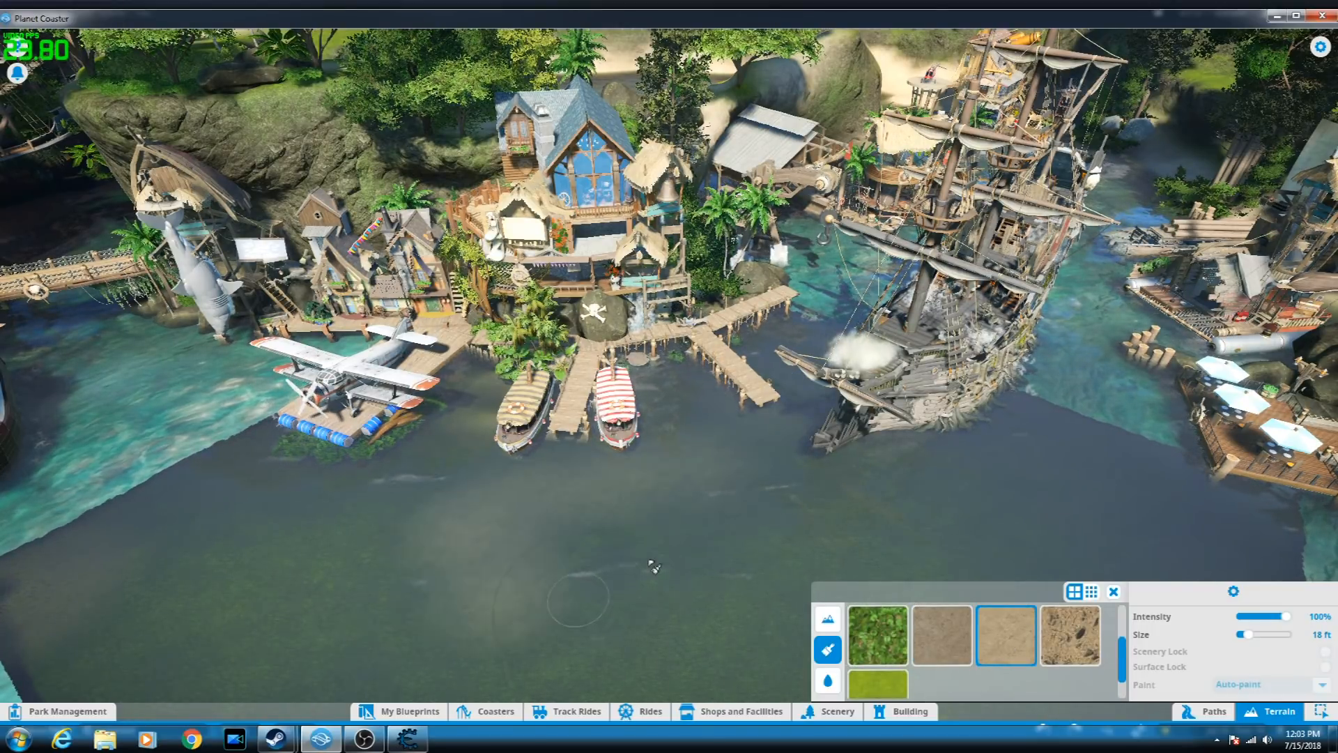
mouse_move(707, 506)
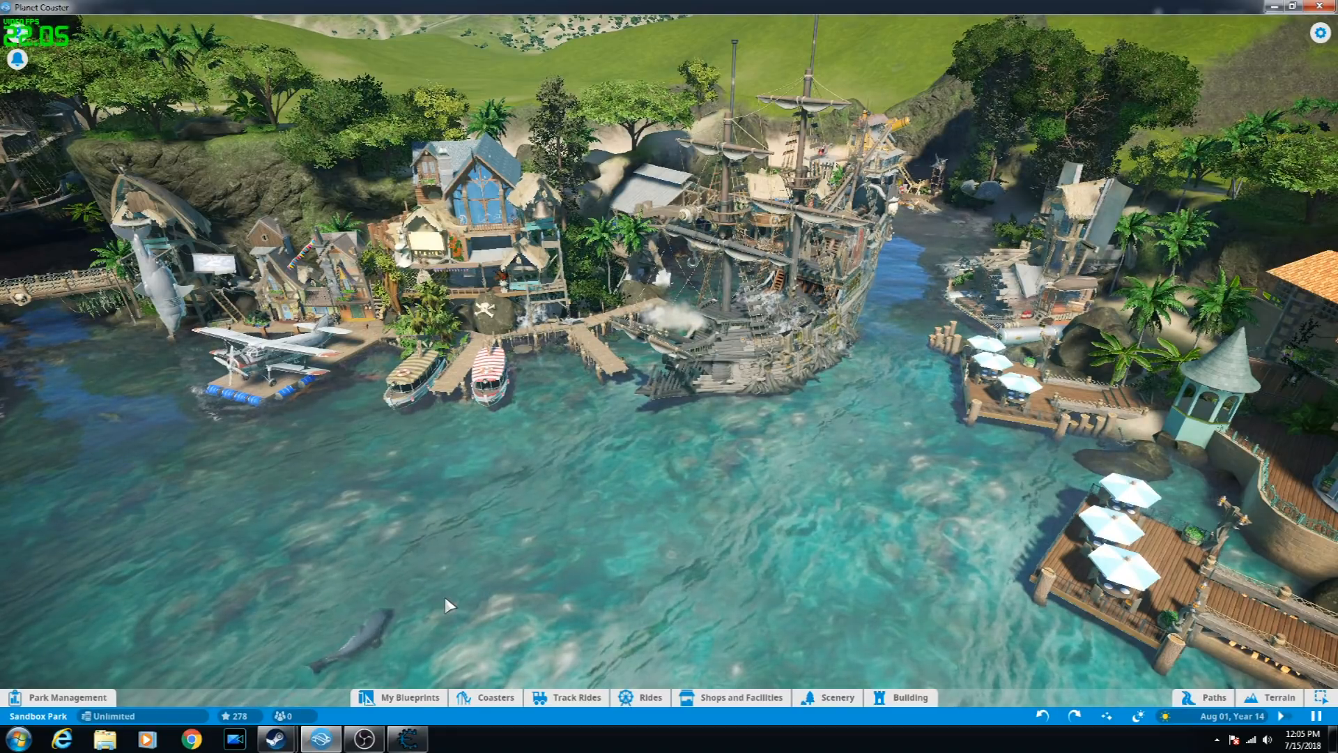
Step: Switch to the Cheat Engine window from the taskbar
click(406, 739)
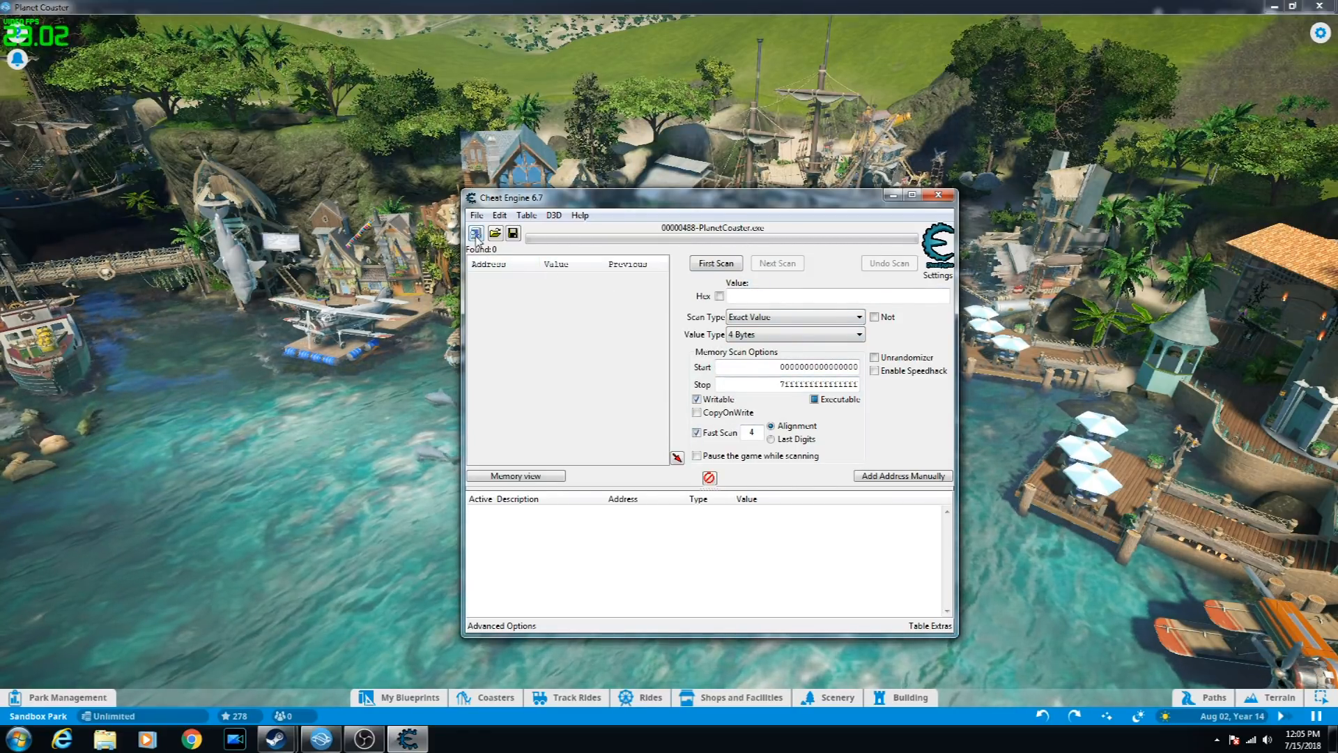
mouse_move(476, 232)
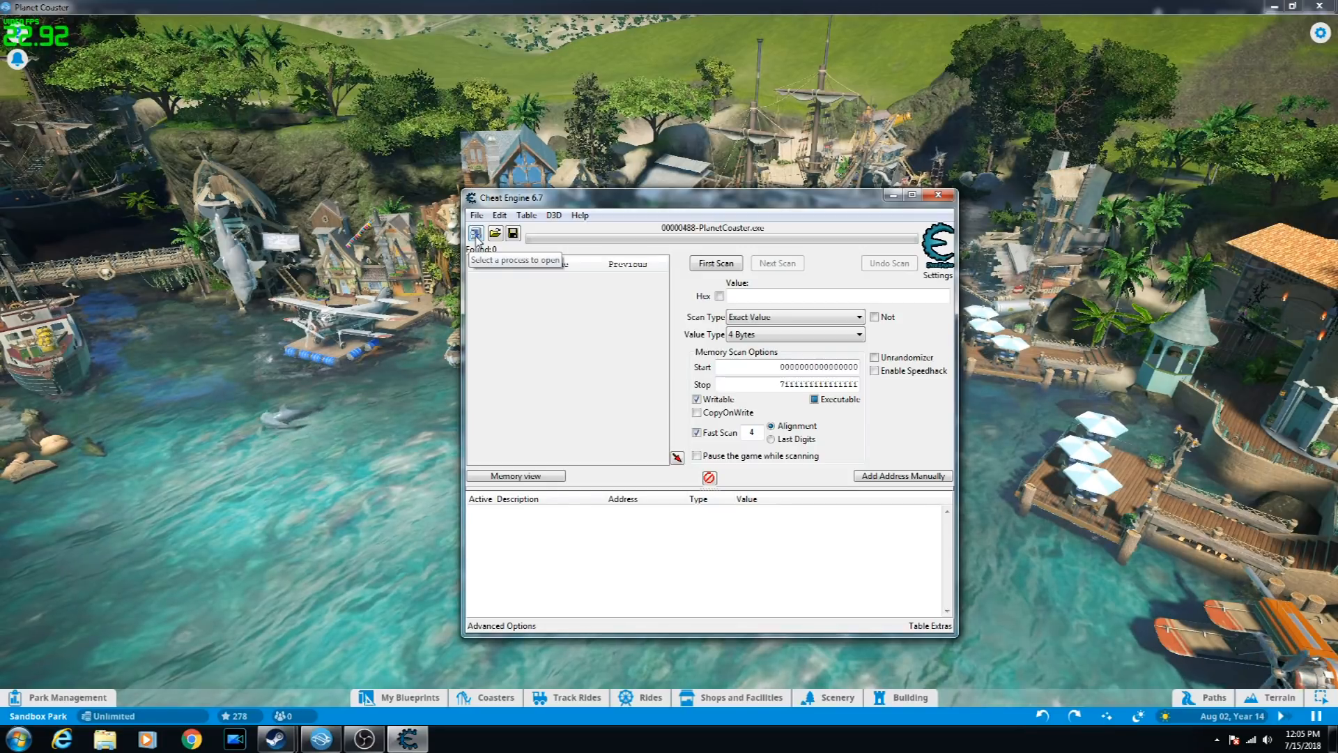
Step: Attach Cheat Engine to PlanetCoaster.exe and apply speedhack at 0.24 speed
click(475, 232)
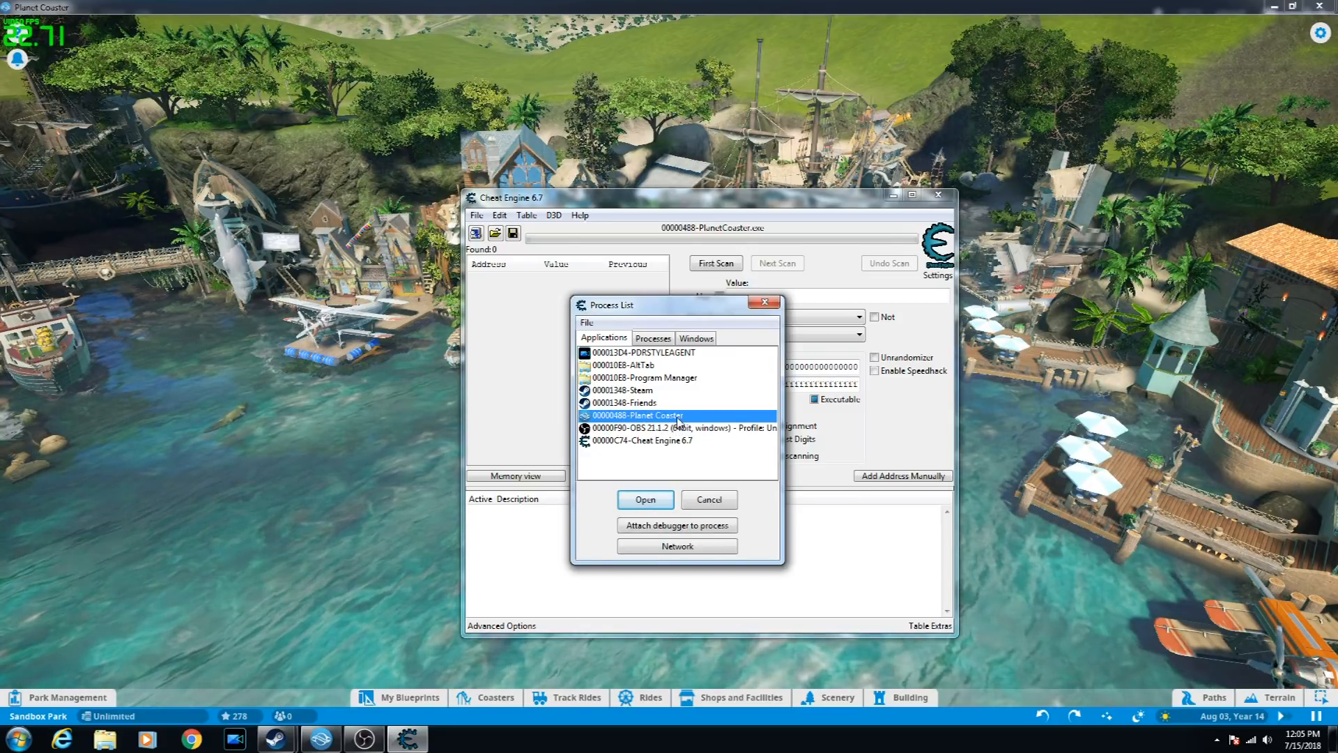
click(645, 499)
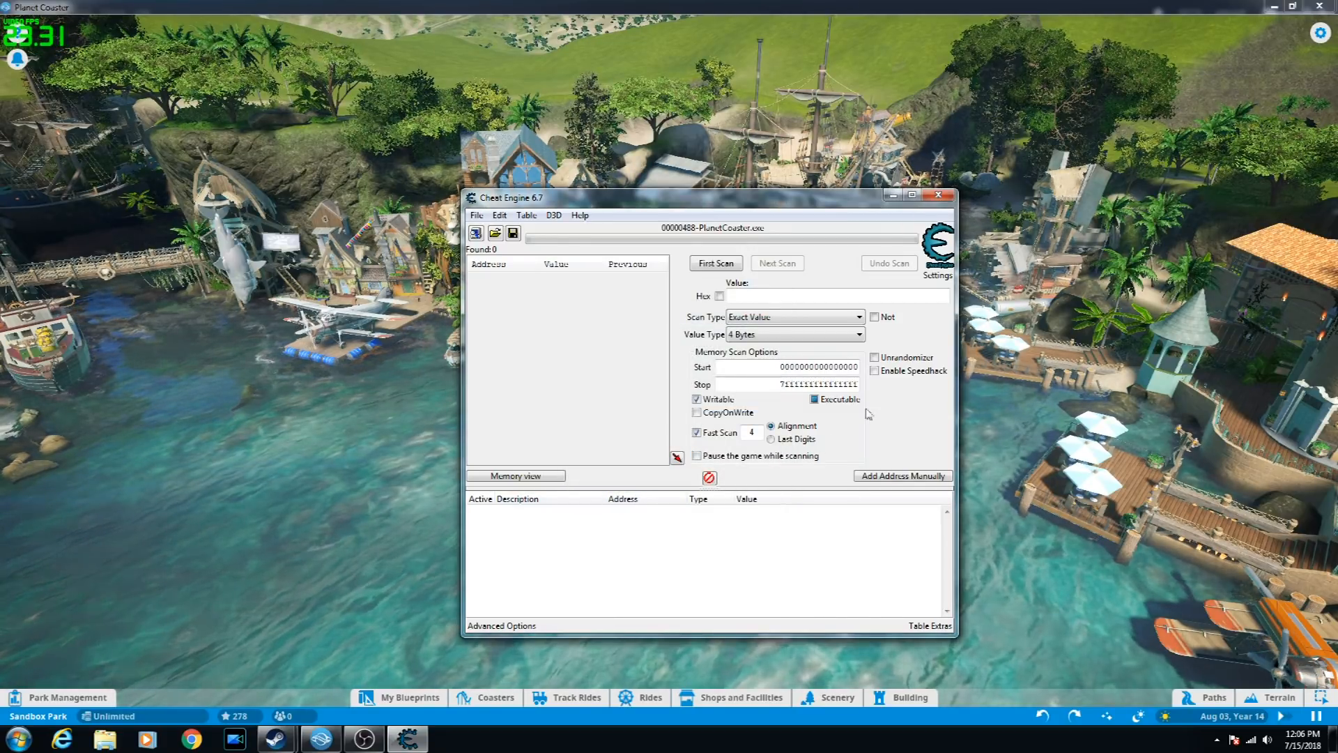
click(875, 371)
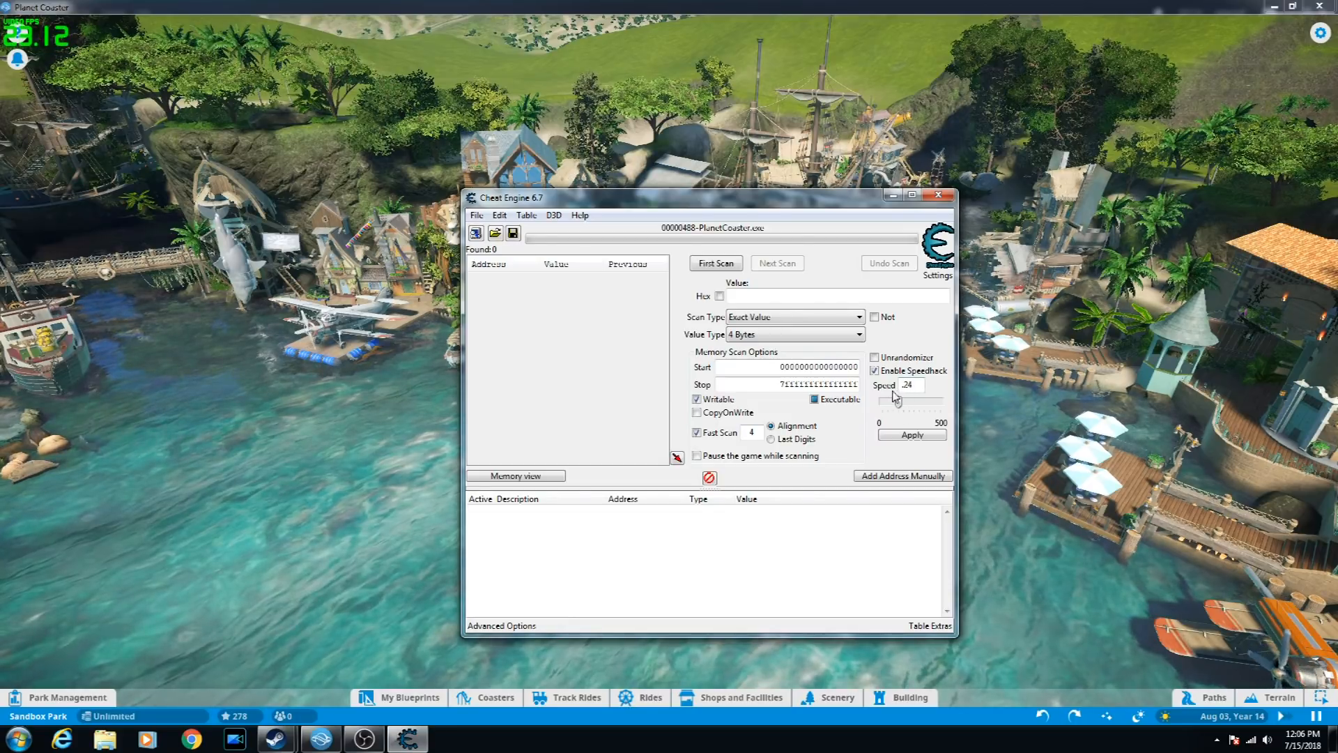
click(911, 435)
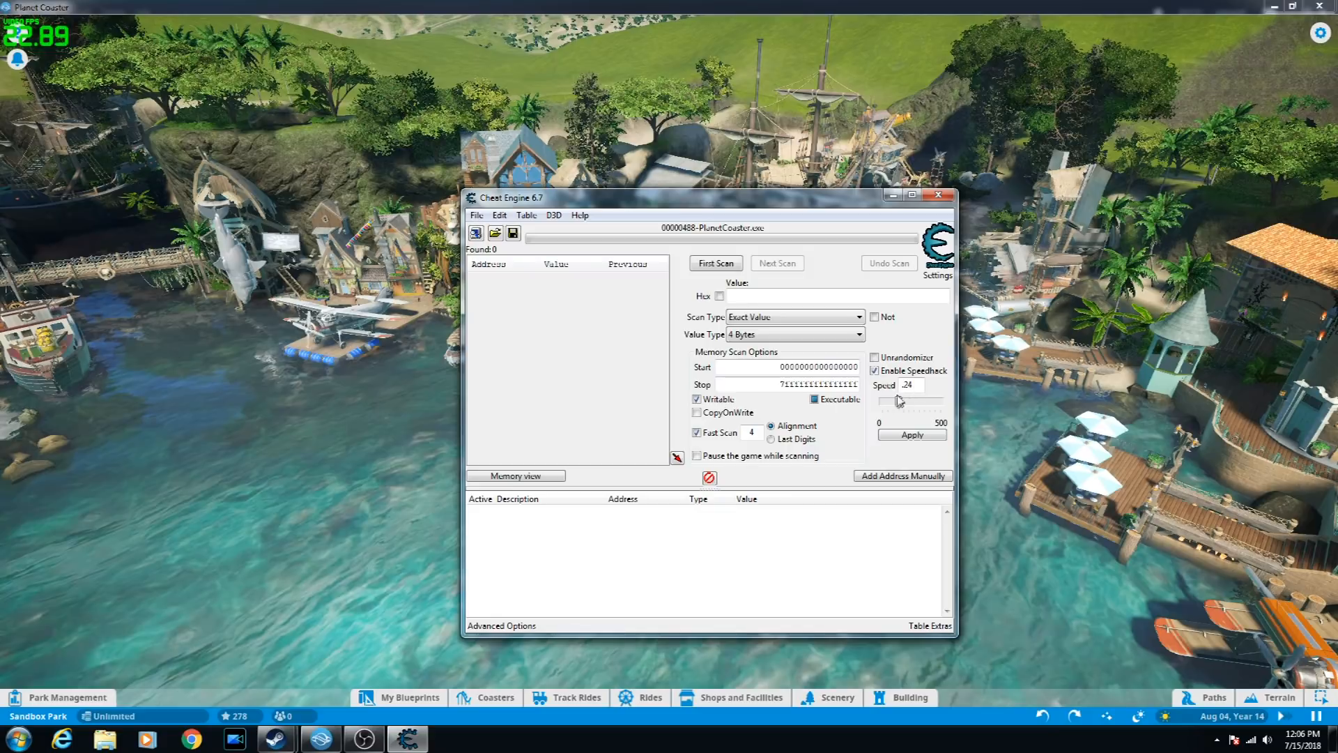
click(911, 435)
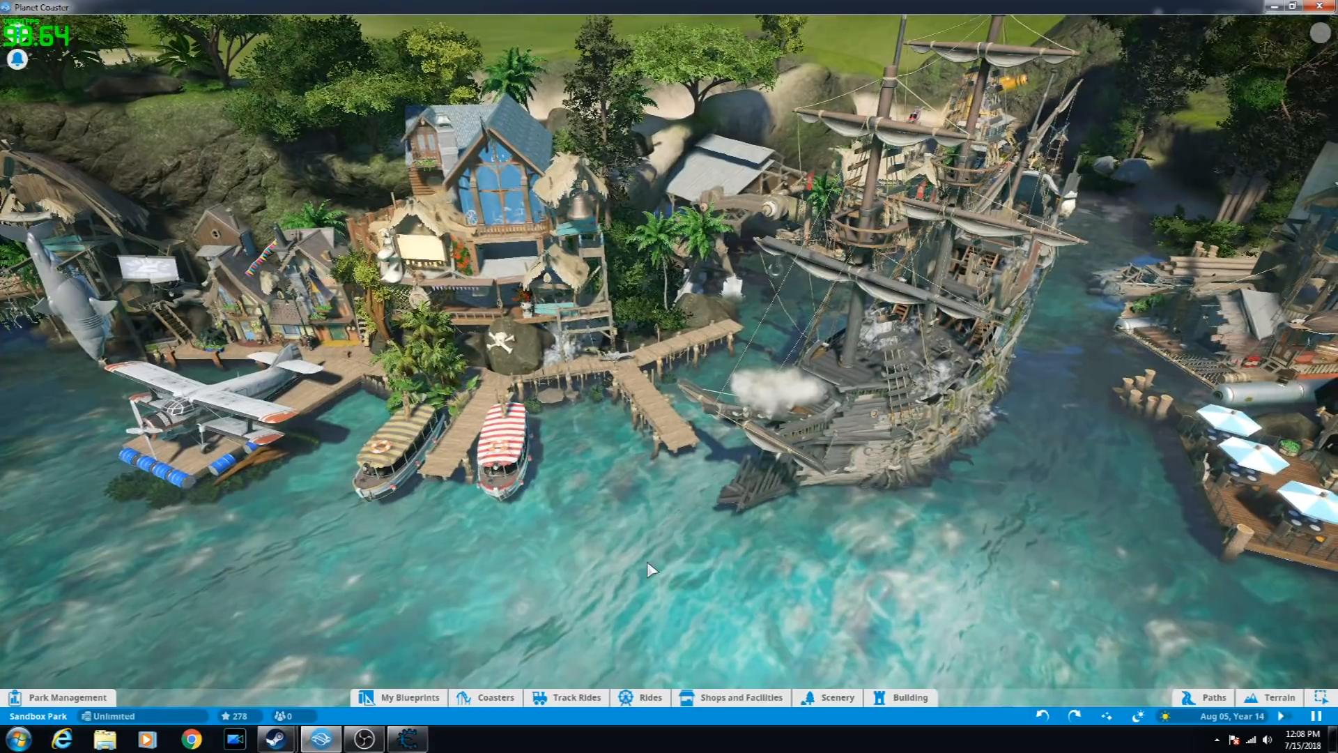
Step: Pause the game with Esc, then resume play from the Options menu
key(Escape)
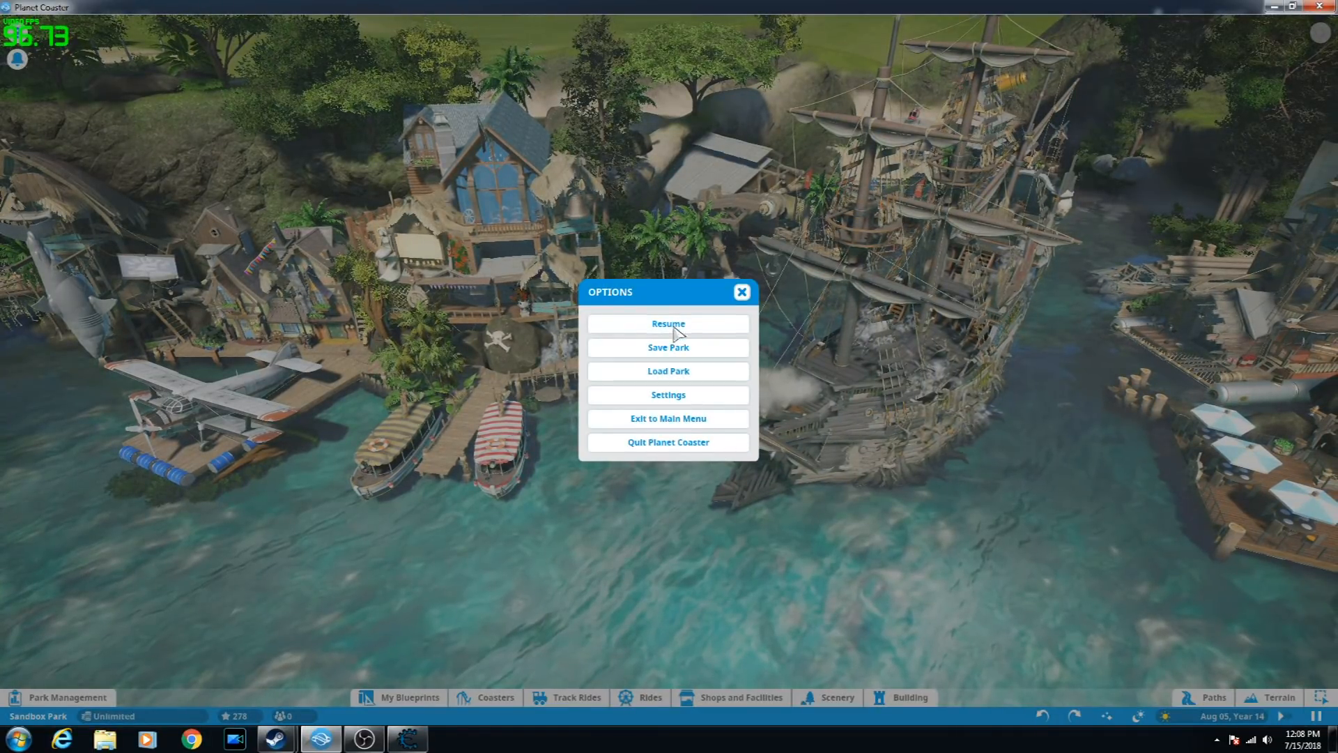
click(668, 323)
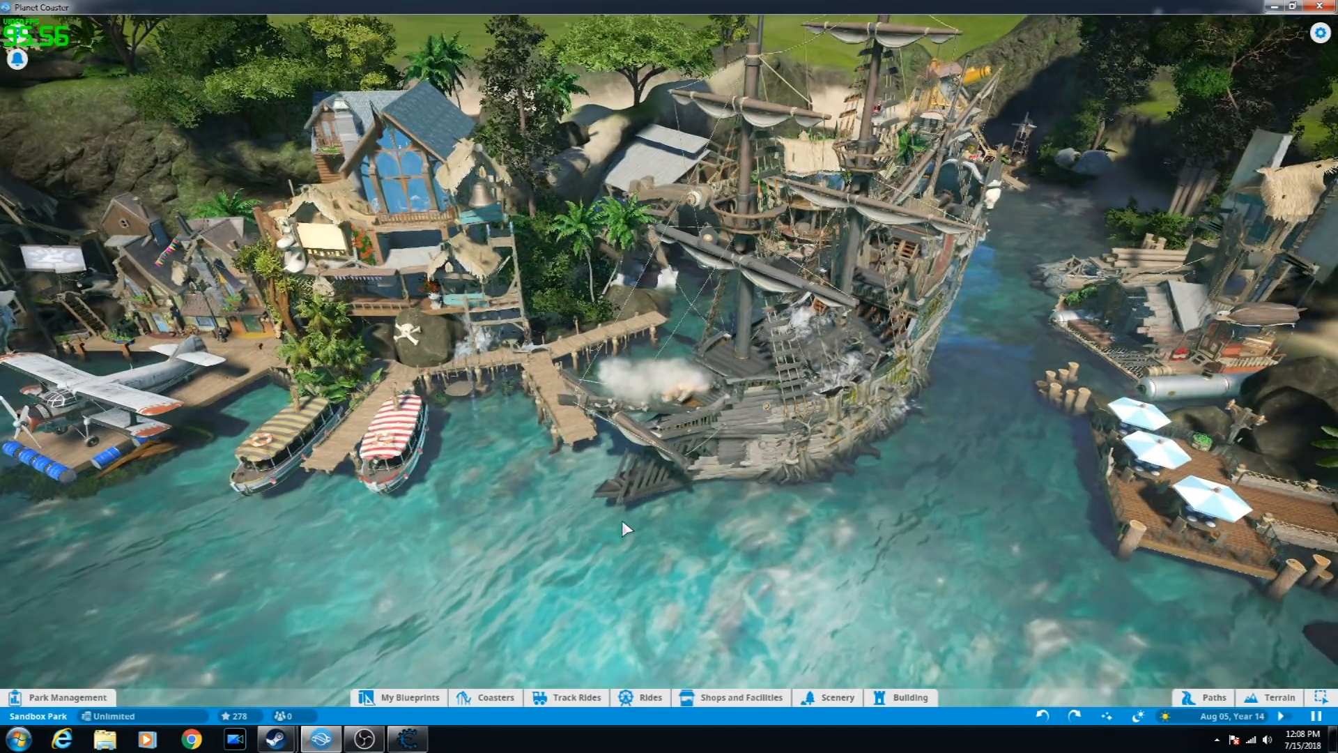
Step: Move the Cheat Engine window to the lower right and untick Enable Speedhack
click(406, 739)
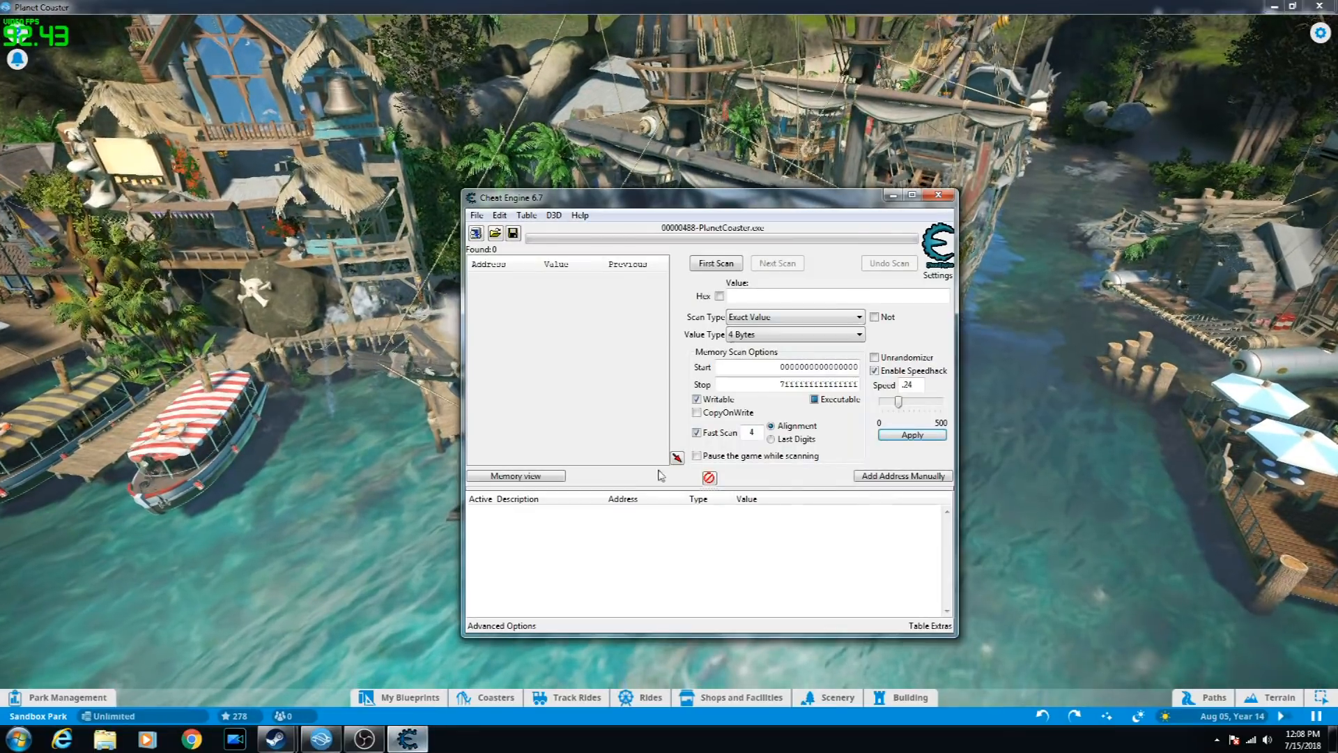
drag(708, 197, 1037, 251)
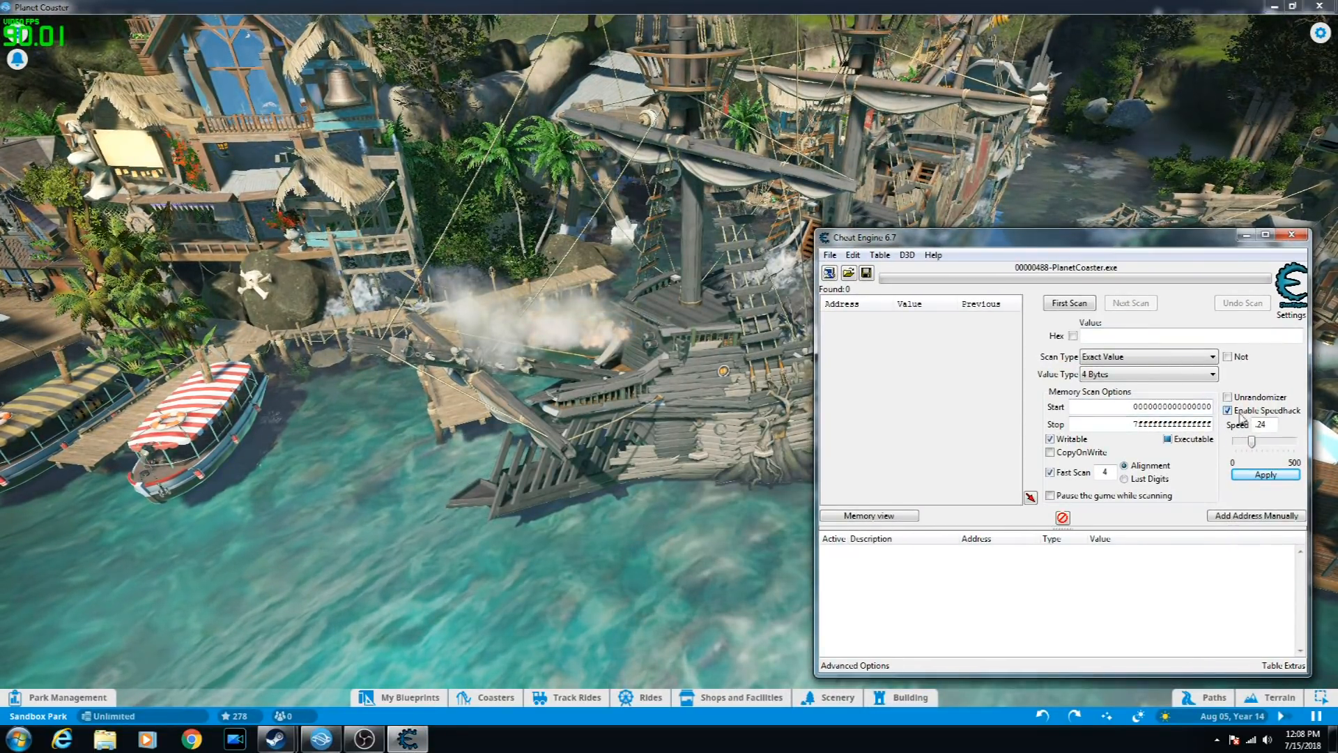
click(1228, 410)
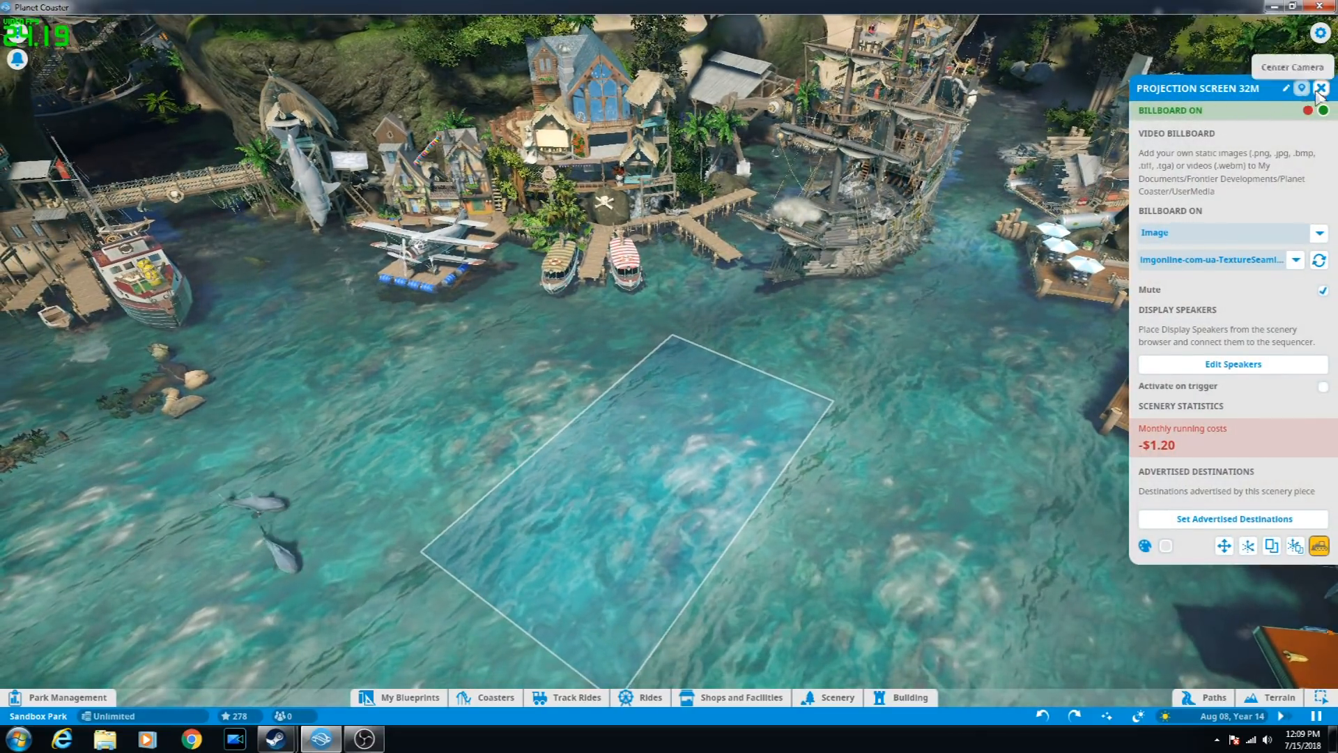
Step: Close the Projection Screen 32M settings panel showing the seamless texture image
click(1293, 67)
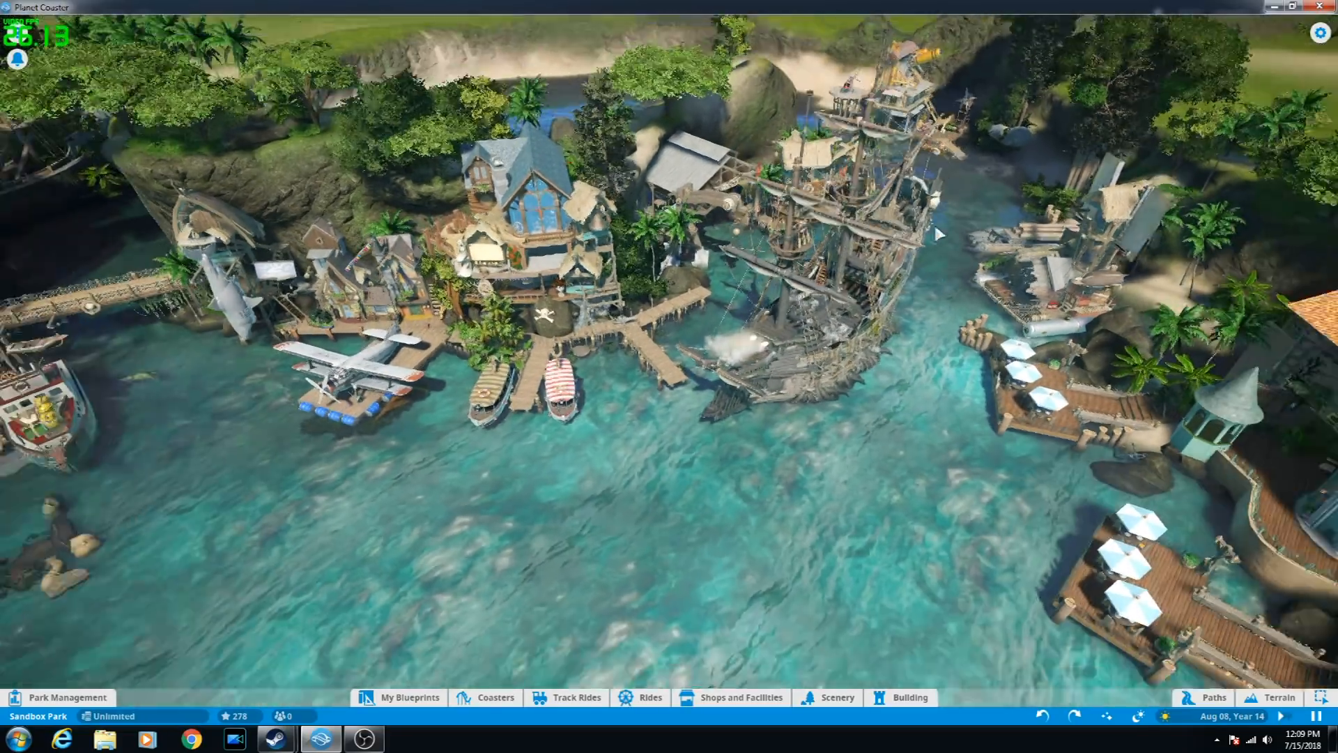